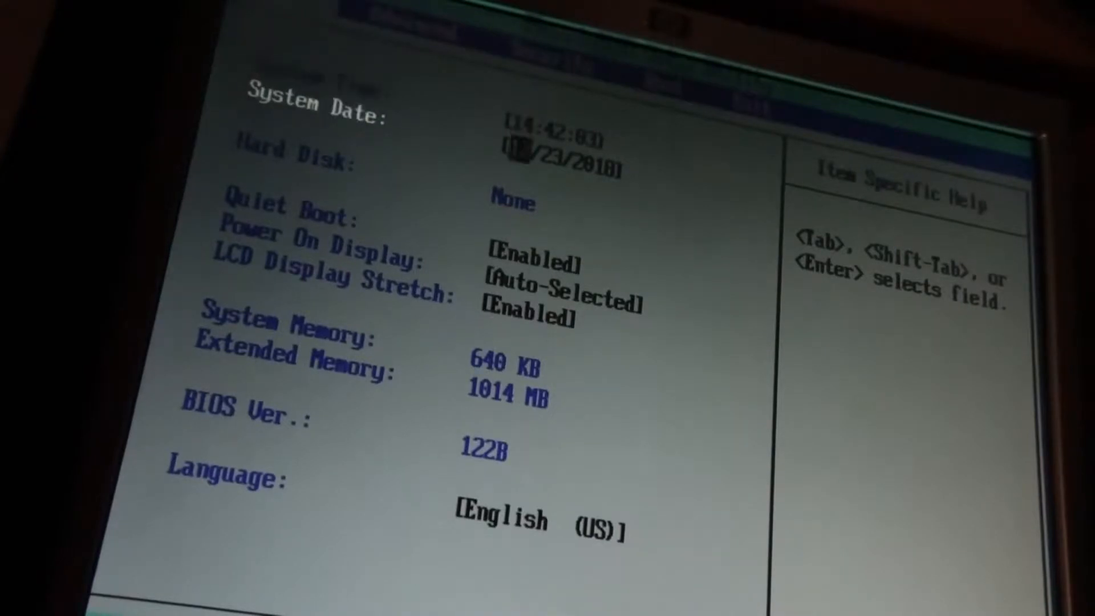
# Step: Move the selection down from Power On Display to the Language setting
pyautogui.press('Down')
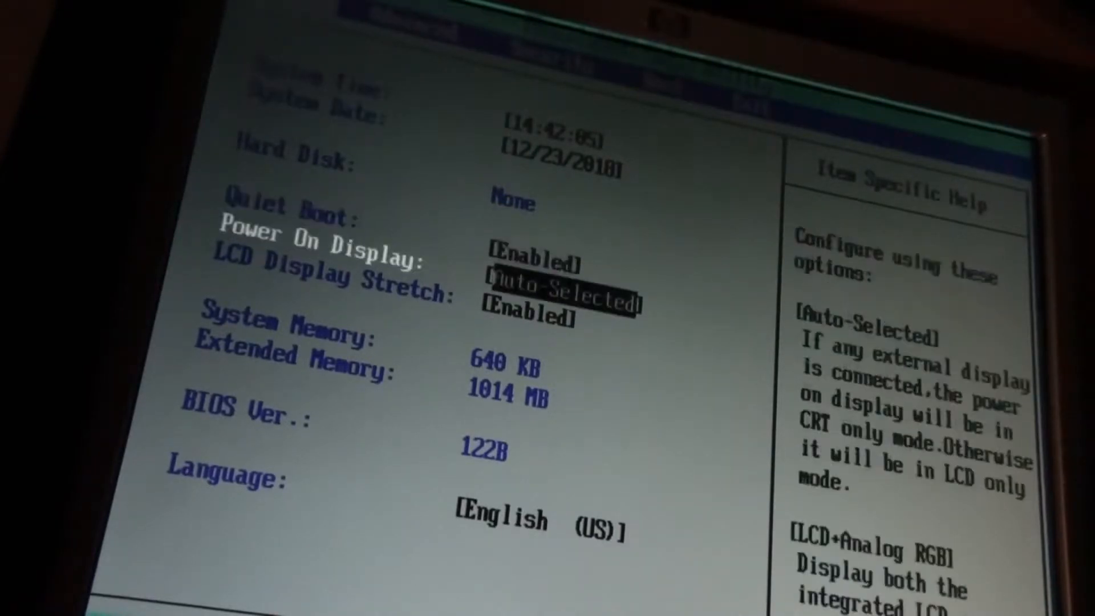
pyautogui.press('Down')
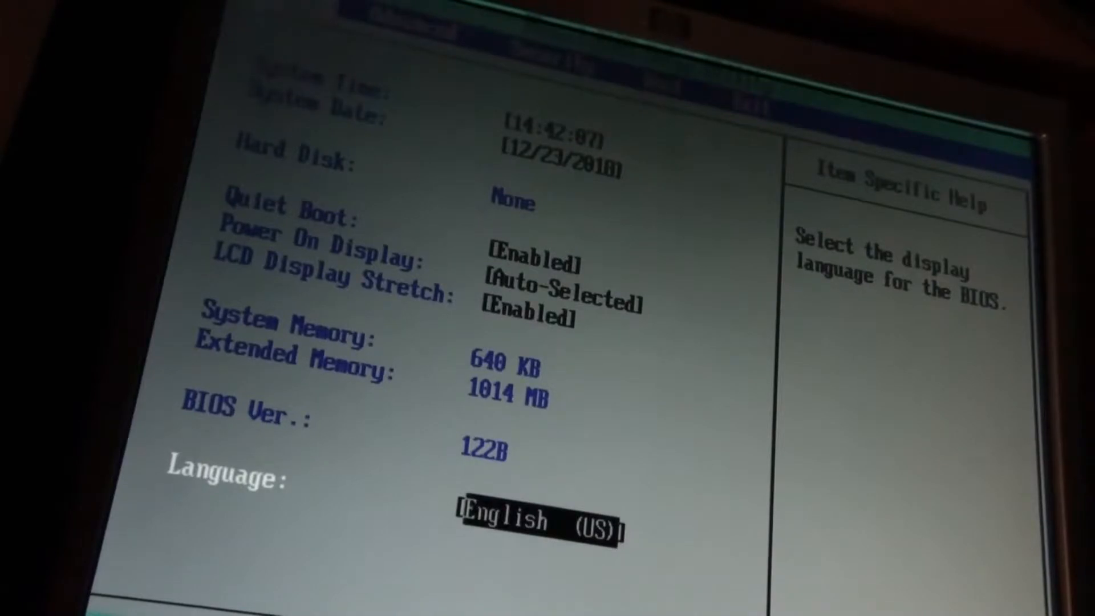